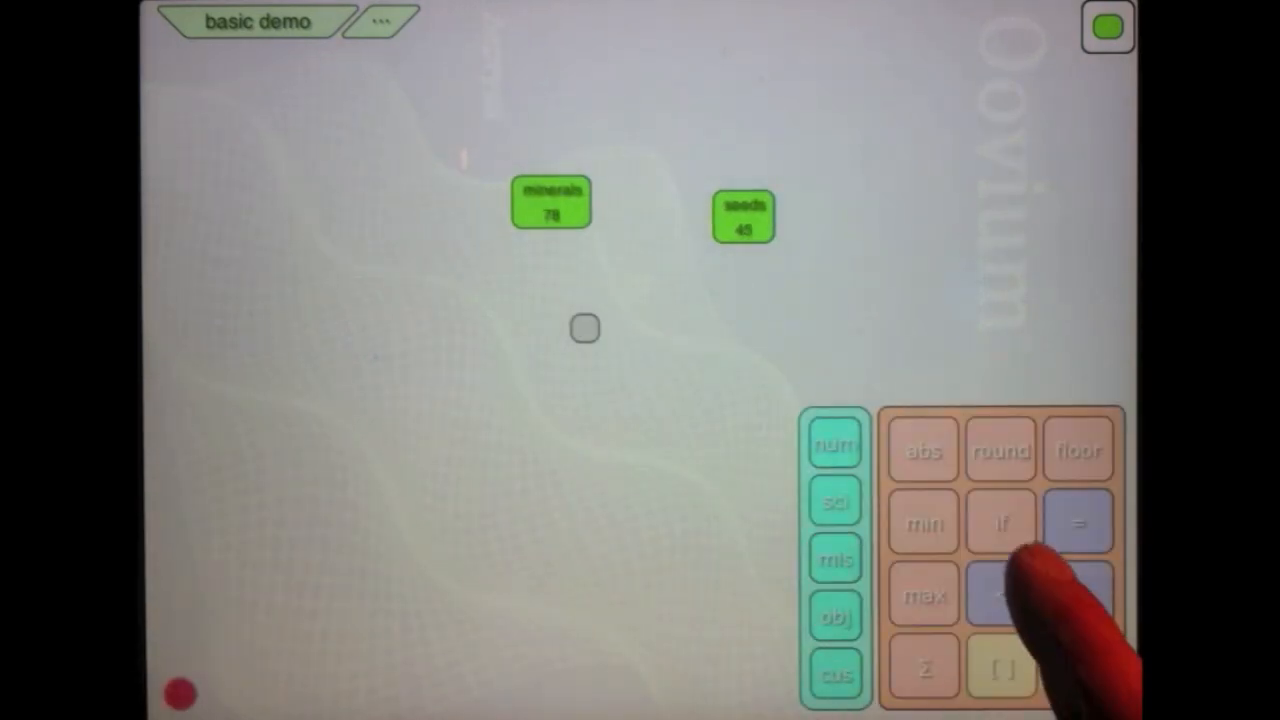
- Enter the formula if(minerals > seeds, 23, 45) in the empty tile, showing 23
{"action": "left_click", "coordinate": [836, 444]}
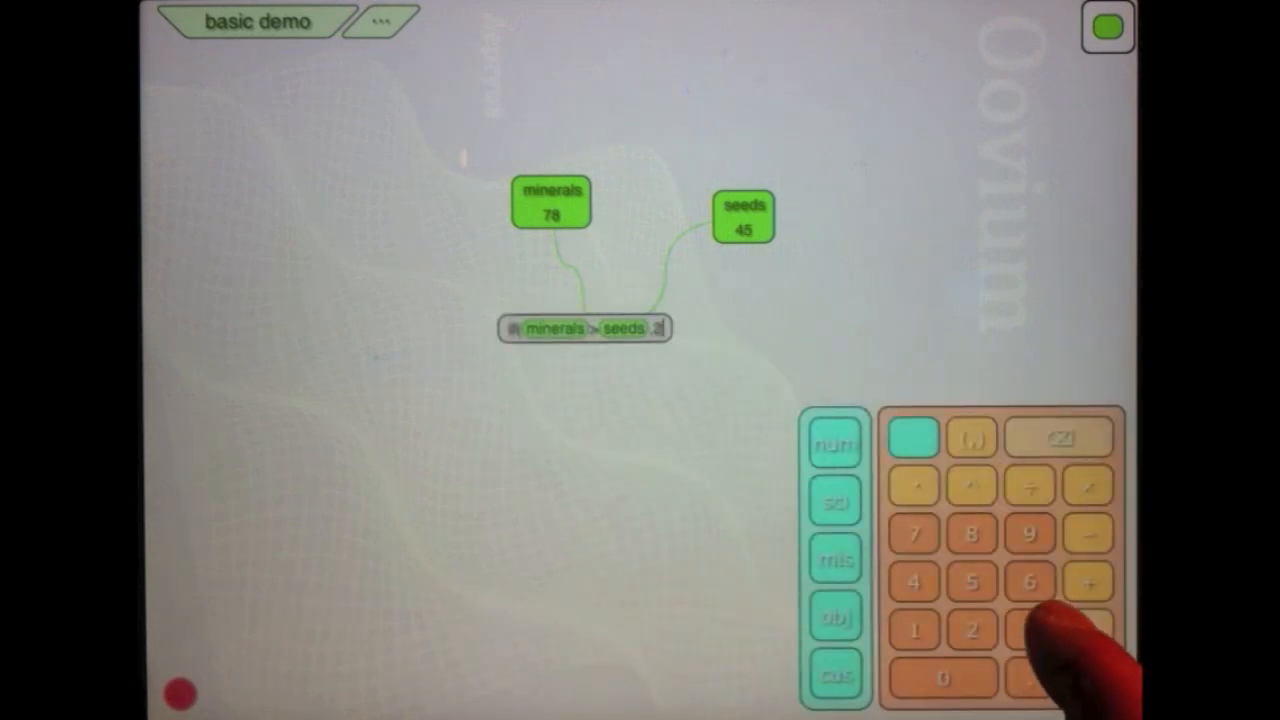
{"action": "left_click", "coordinate": [1030, 629]}
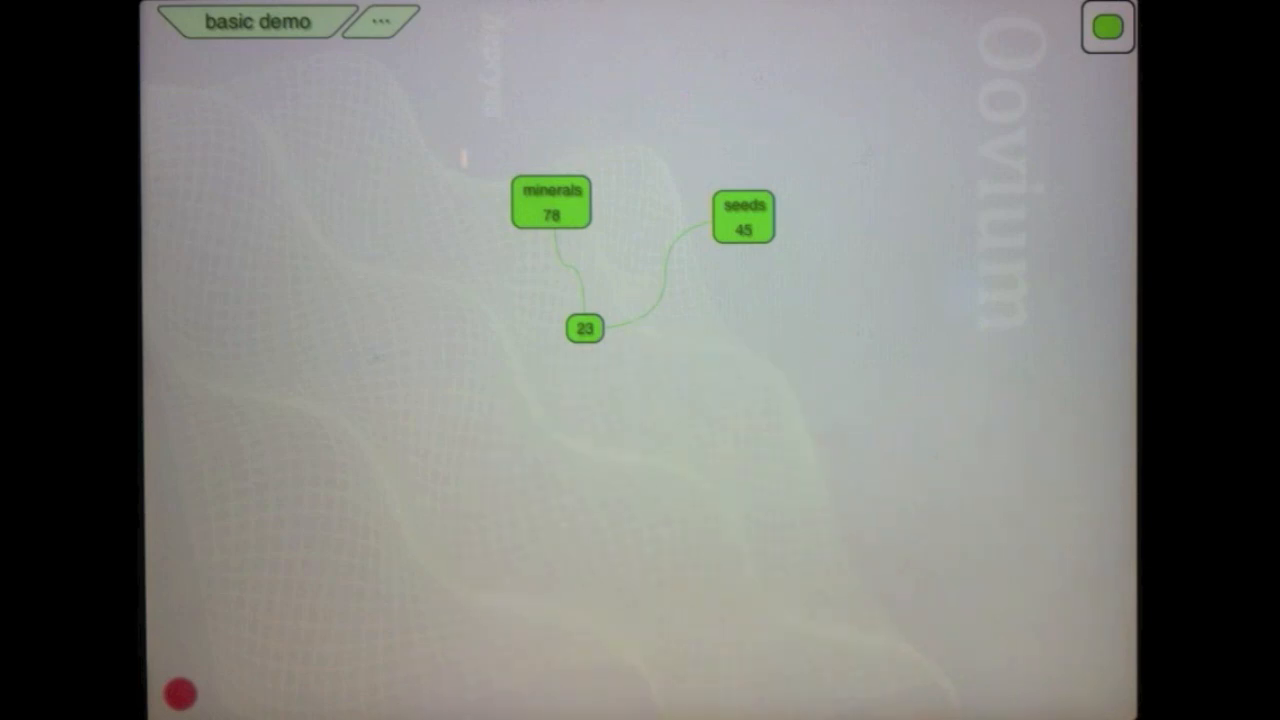
- Change seeds to 89 so the tile shows 45, then reopen its formula
{"action": "left_click", "coordinate": [743, 217]}
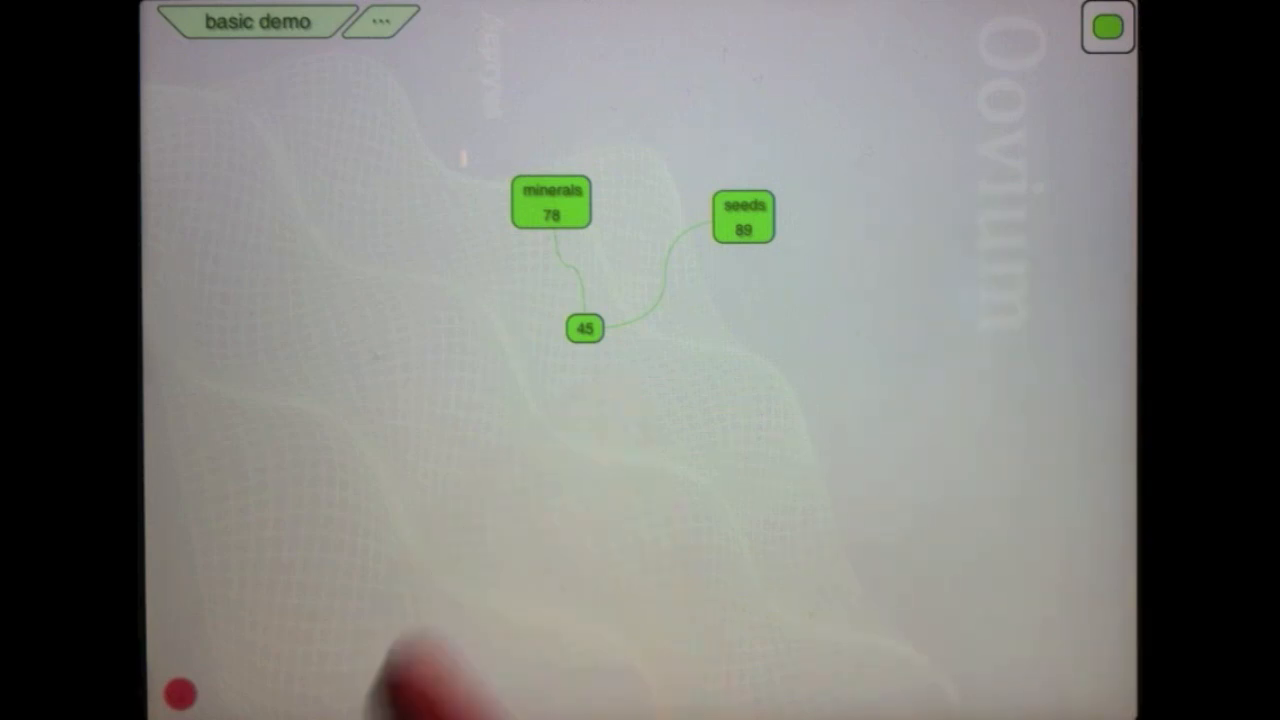
{"action": "mouse_move", "coordinate": [420, 660]}
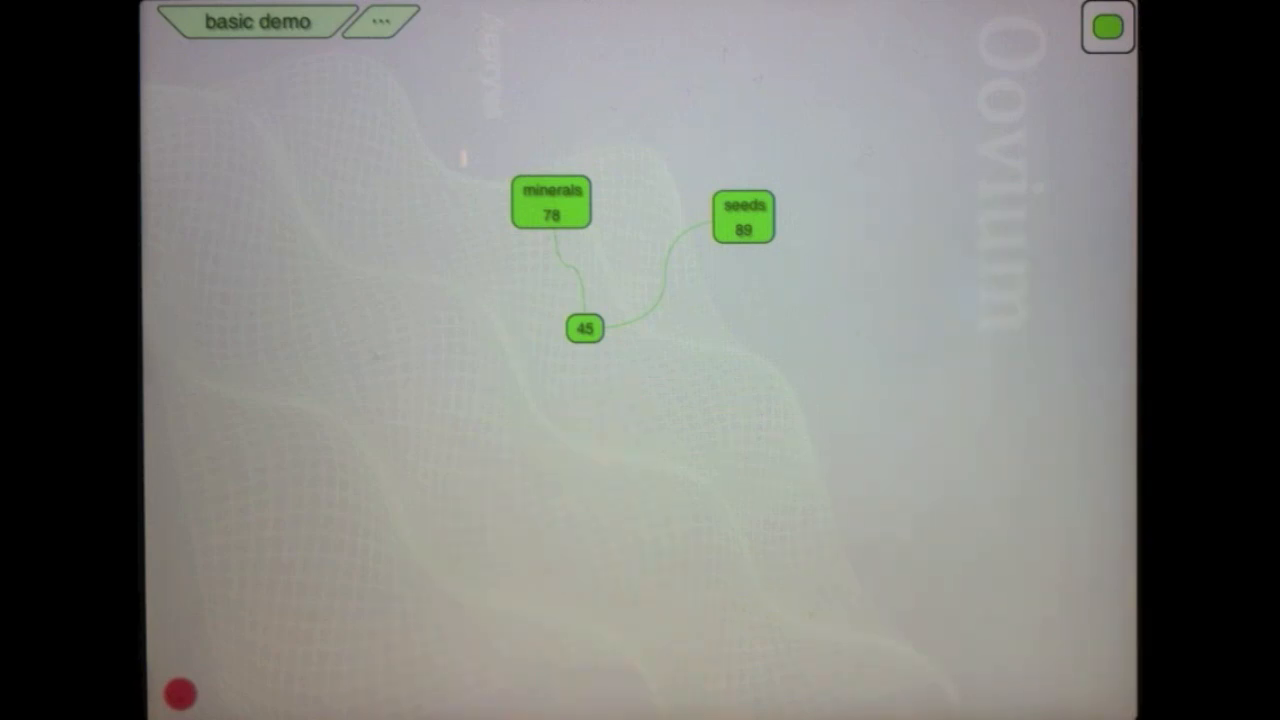
{"action": "left_click", "coordinate": [584, 328]}
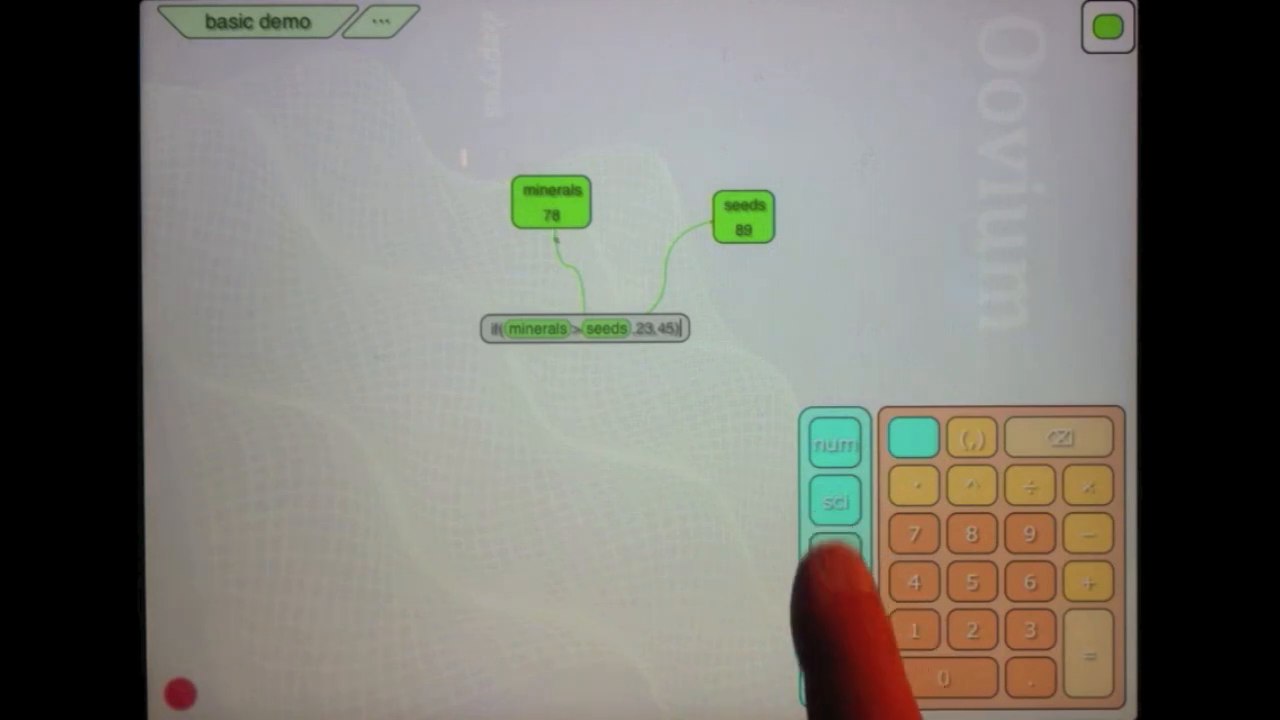